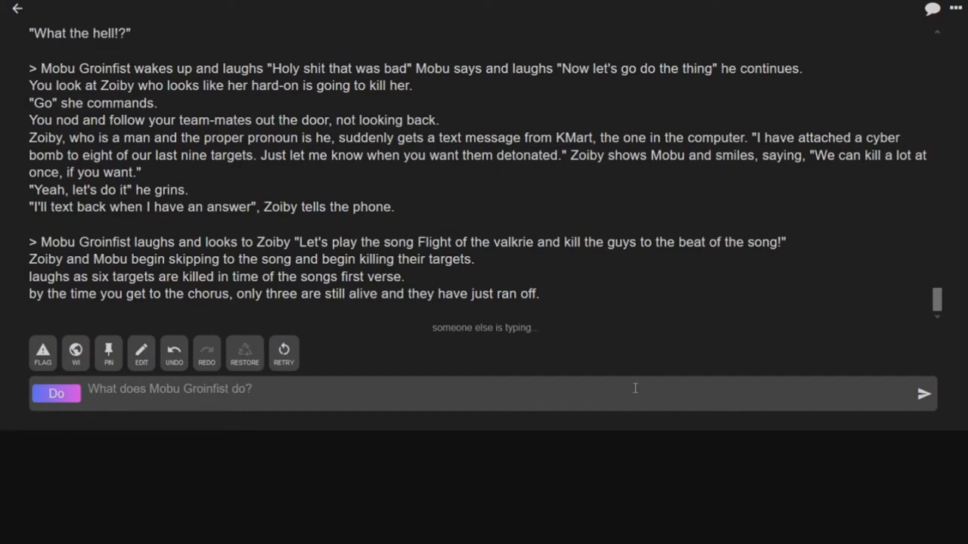
# Submit Mobu's action pushing the button to detonate the bombs on the targets
pyautogui.click(923, 393)
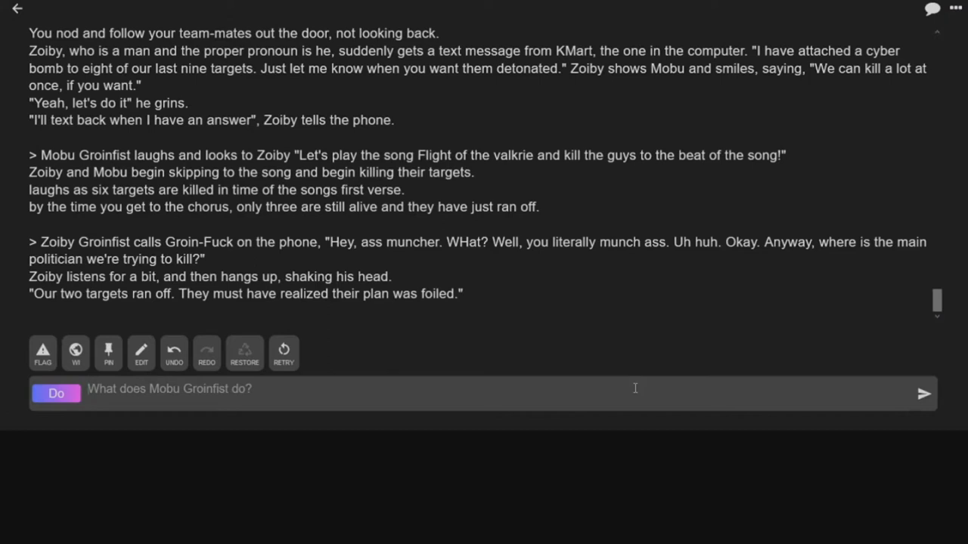
pyautogui.write('Pushes t')
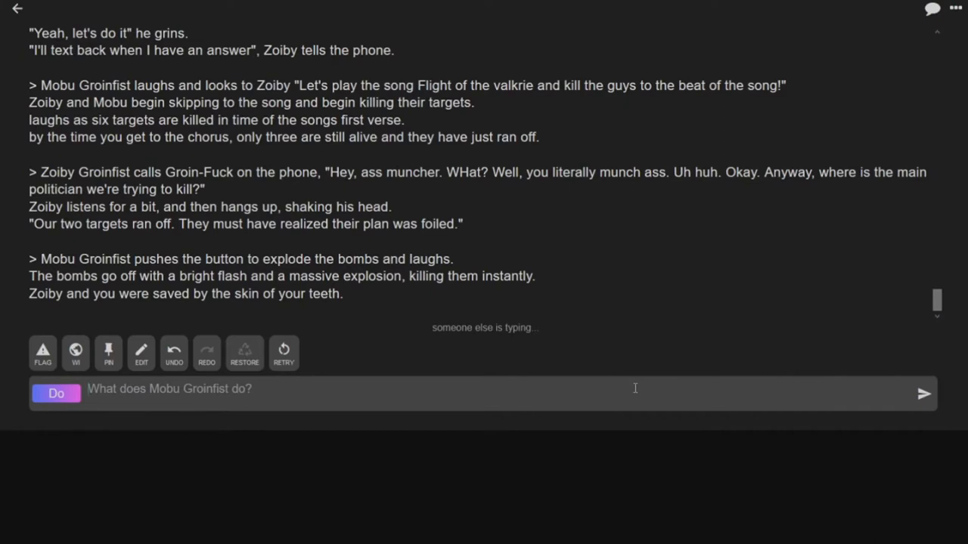
pyautogui.click(922, 393)
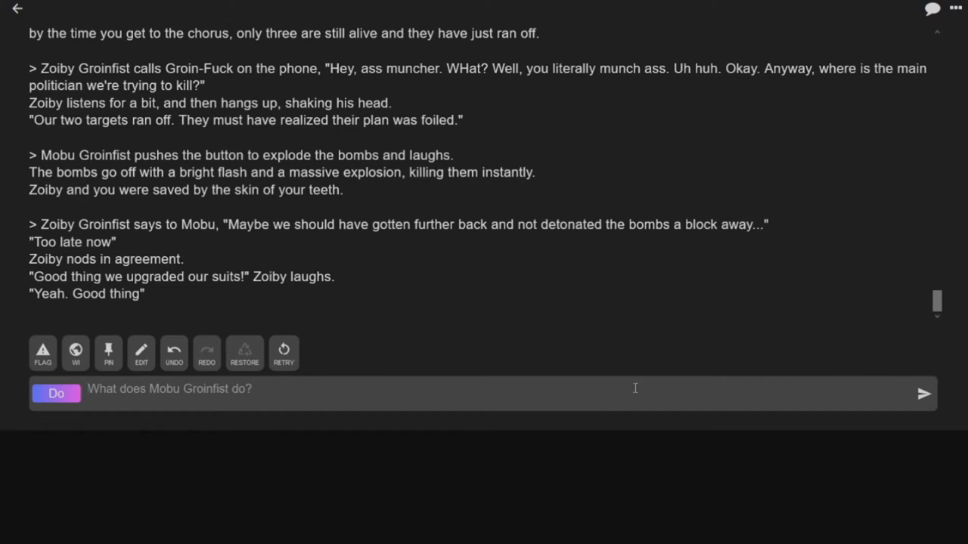
# Add Mobu's shouted line "Future tech!!!!!!! YAH!!!!" as a Say entry
pyautogui.write('FUTURE')
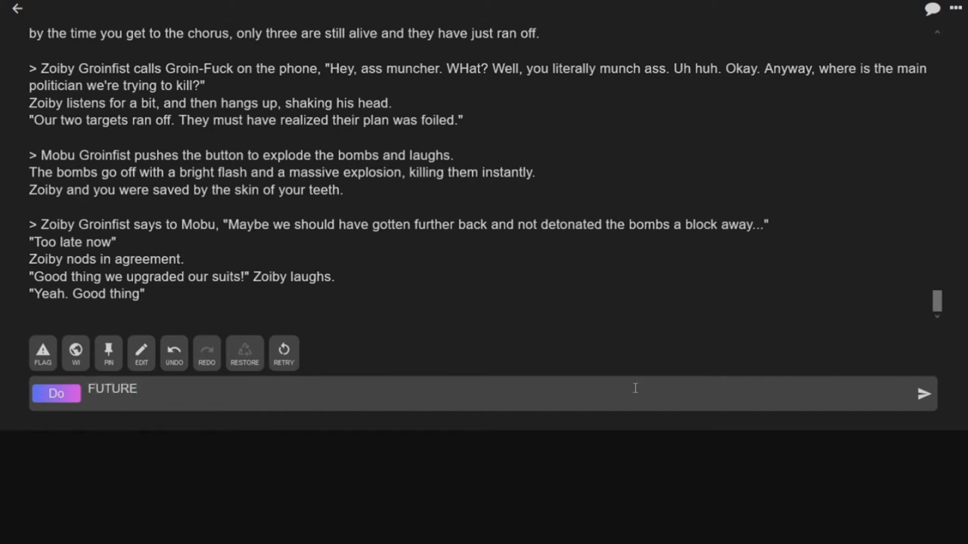
pyautogui.click(55, 393)
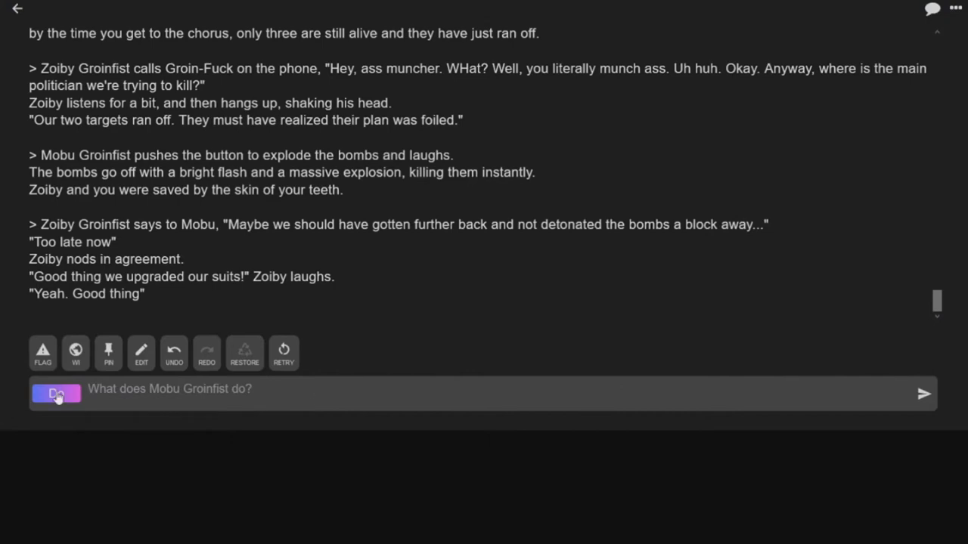
pyautogui.click(922, 393)
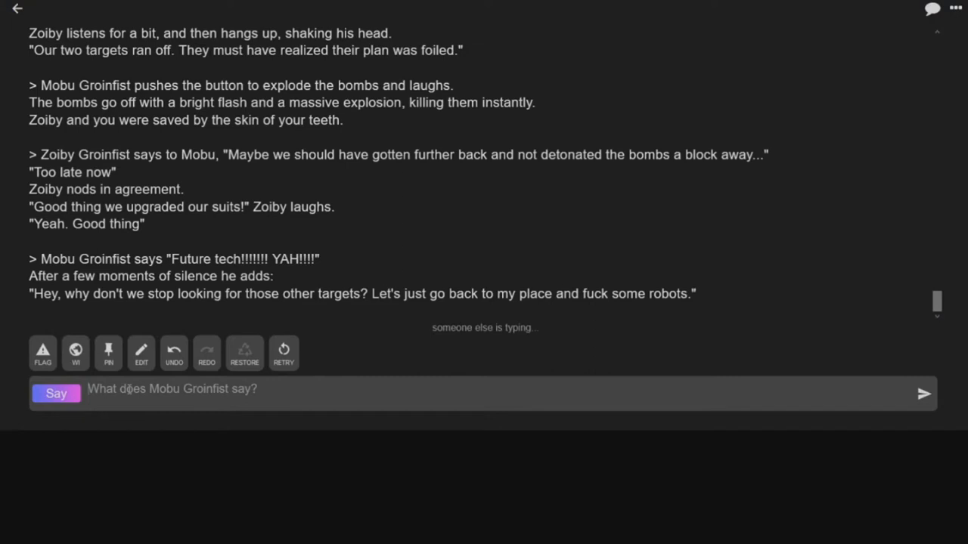
# Switch the entry mode to Story while Zoiby's high-five and Keeanu Reeves turns arrive
pyautogui.click(922, 393)
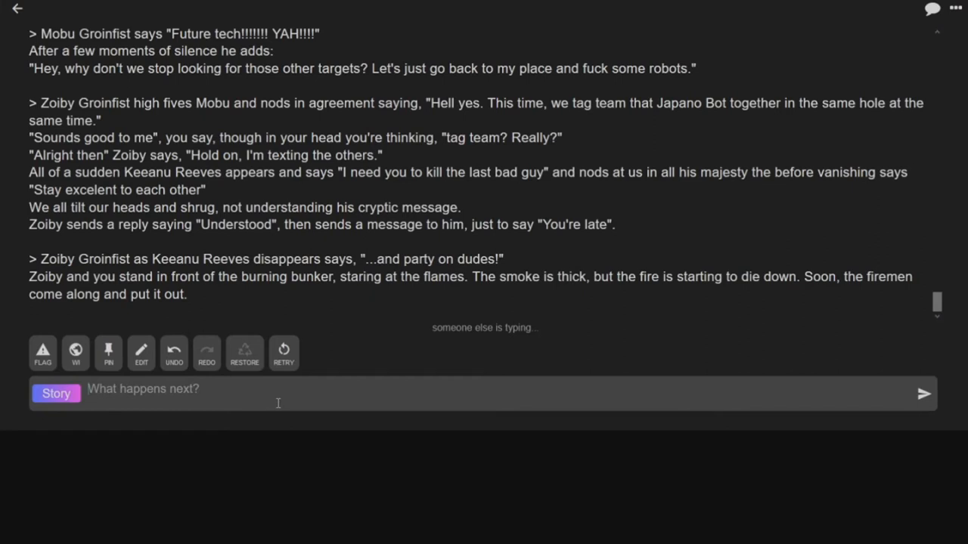
# Write Story entries where Mobu breaks the Japano bot and Zoiby brings out the Sambraro Bot
pyautogui.click(922, 393)
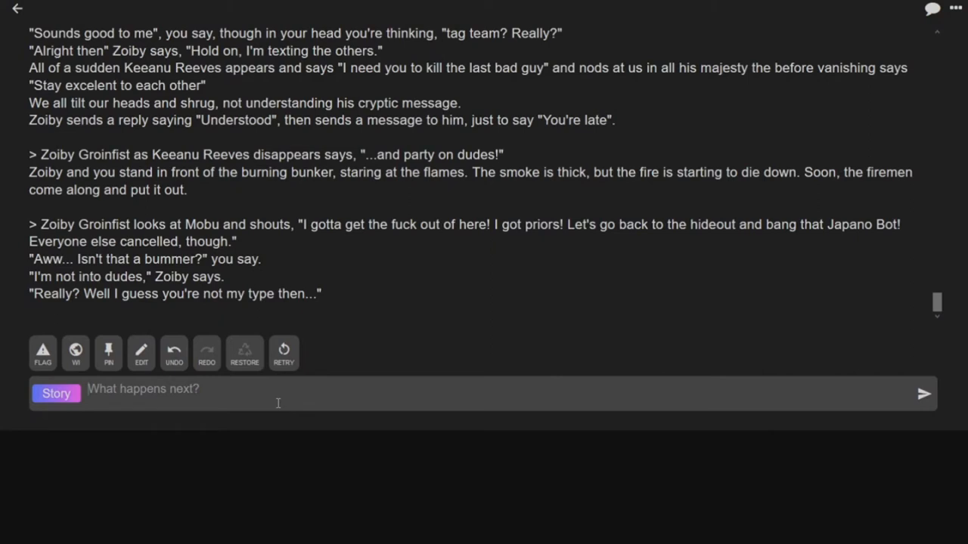
pyautogui.click(56, 393)
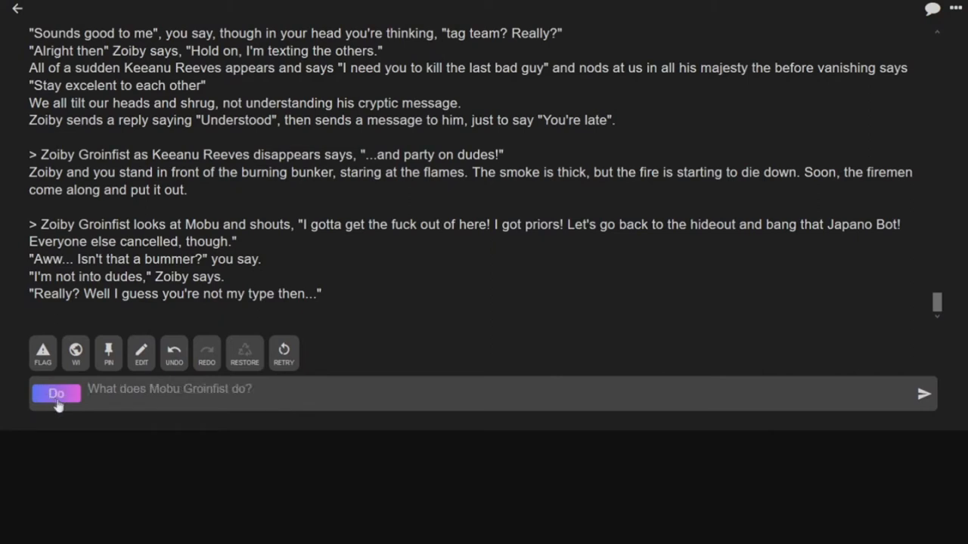
pyautogui.click(56, 393)
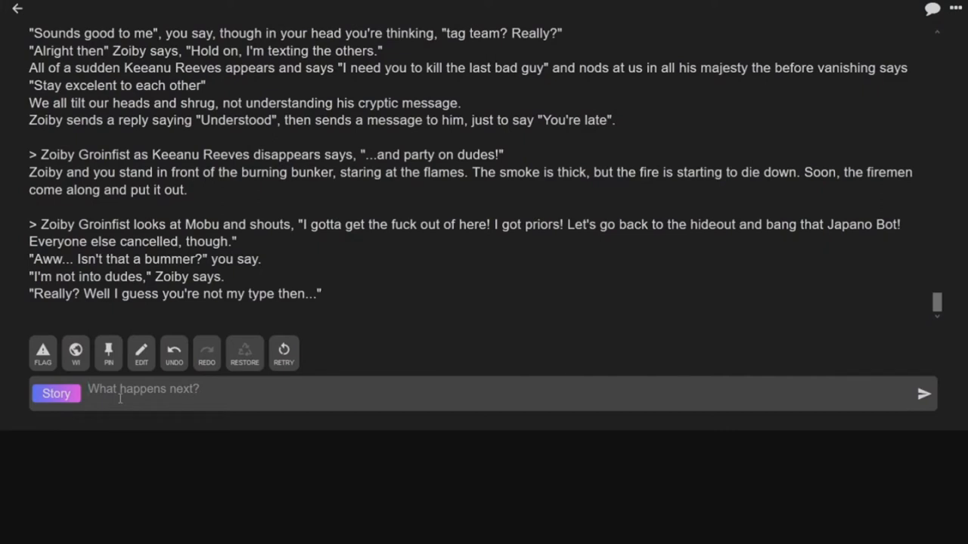
pyautogui.click(922, 393)
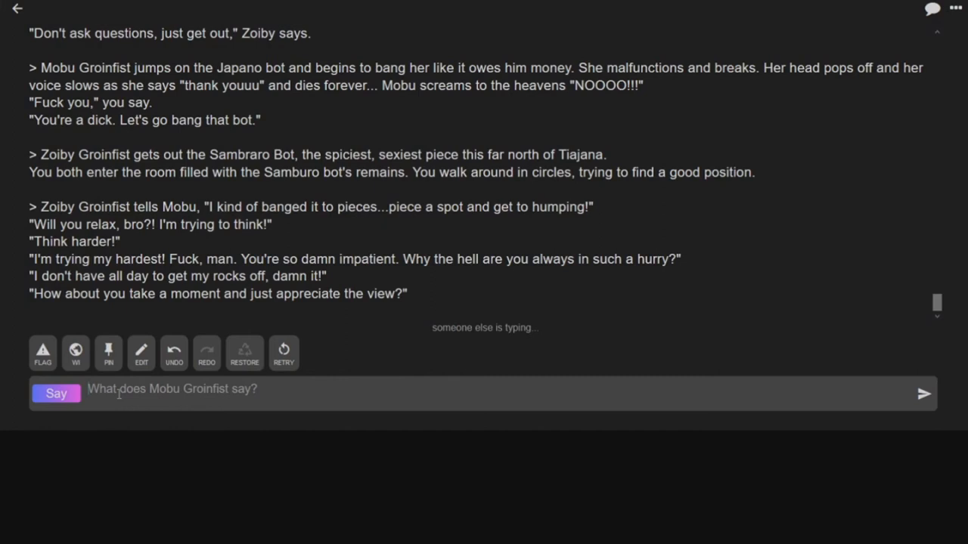
pyautogui.click(922, 393)
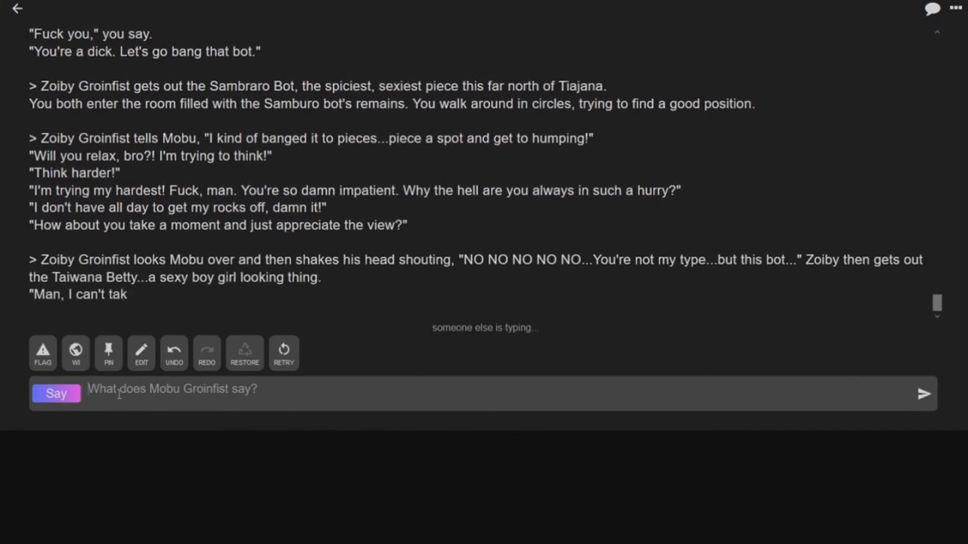
# Send the narration returning the pair to killing the politician and searching for Kmart
pyautogui.scroll(-3)
pyautogui.write('Sad that we are unable to fuck actual female robots we then go back to our original objective: Killing the horrible politician. So we go out in search for our friend Kmart the sex robot')
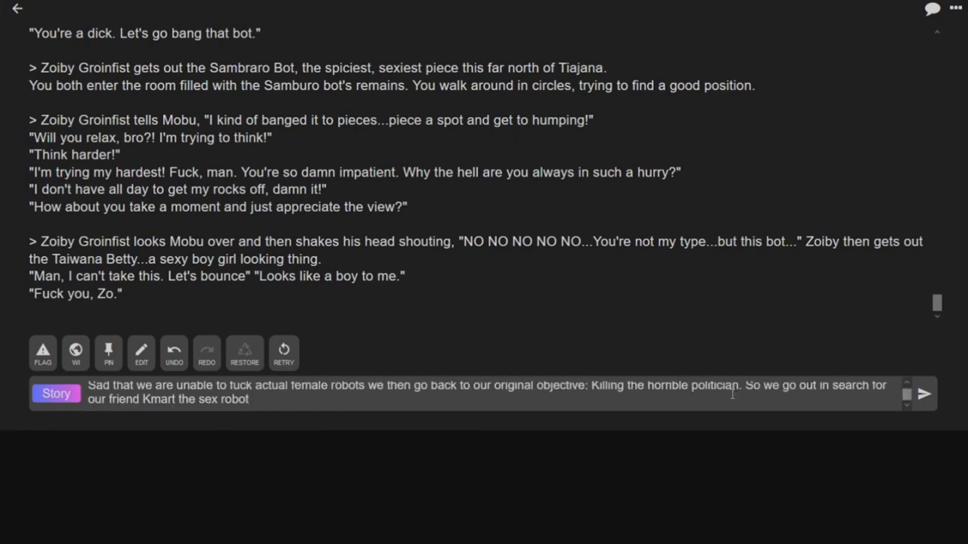
pyautogui.click(923, 393)
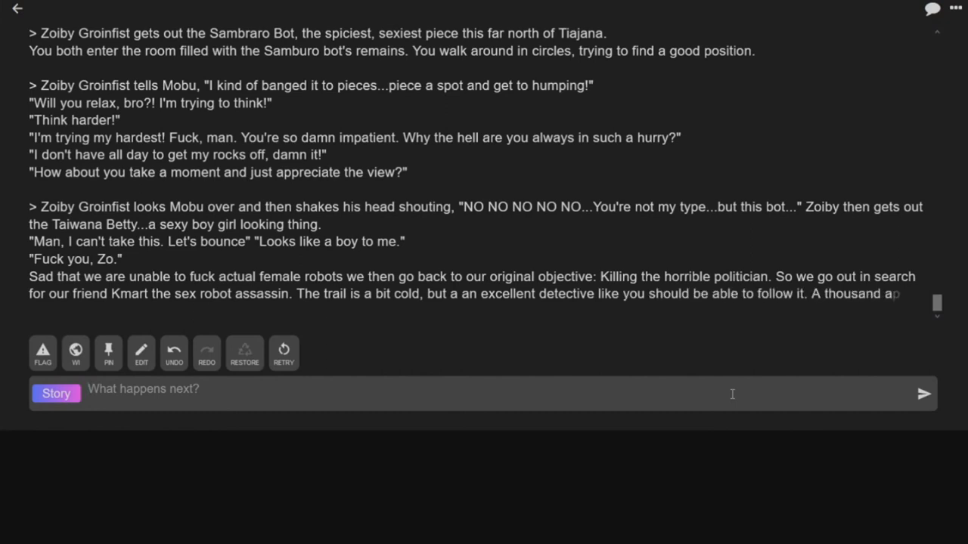
# Scroll down to follow the warehouse scene where Kmart is found and questioned
pyautogui.scroll(-3)
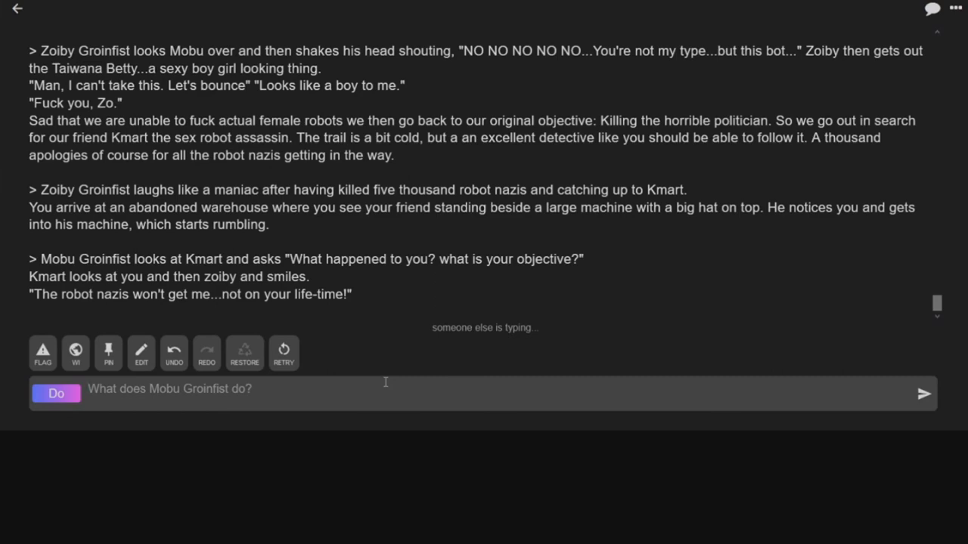
# Send an empty Do entry so the AI continues after Zoiby's order to kill the politician
pyautogui.click(910, 393)
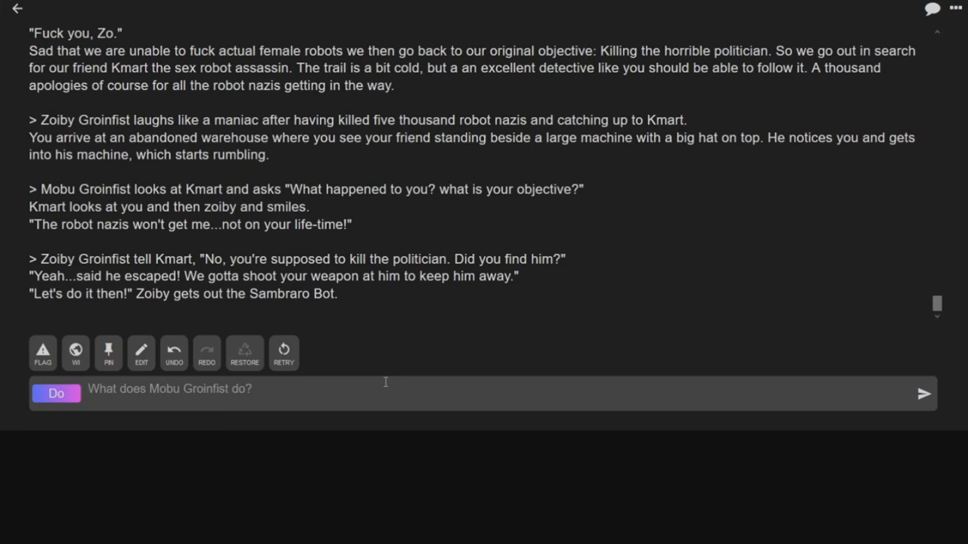
pyautogui.click(924, 393)
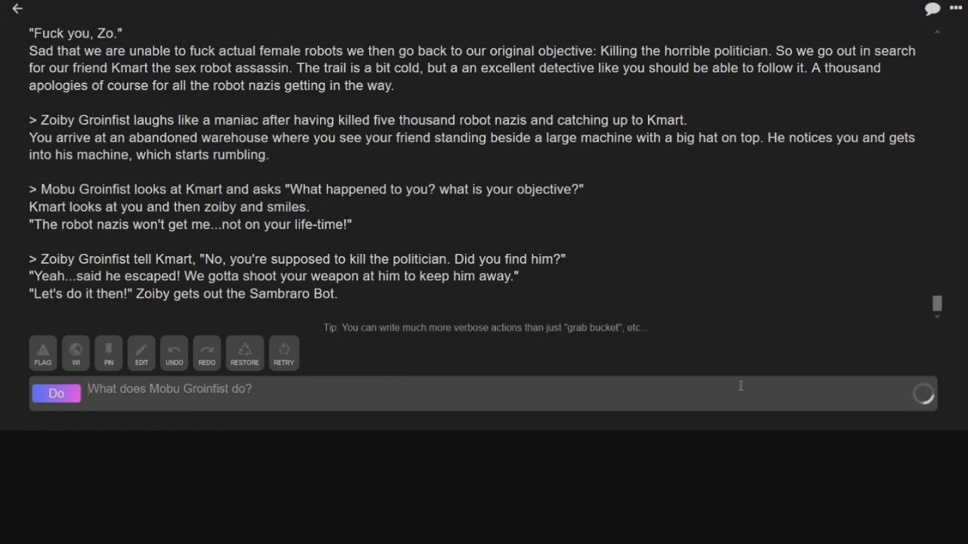